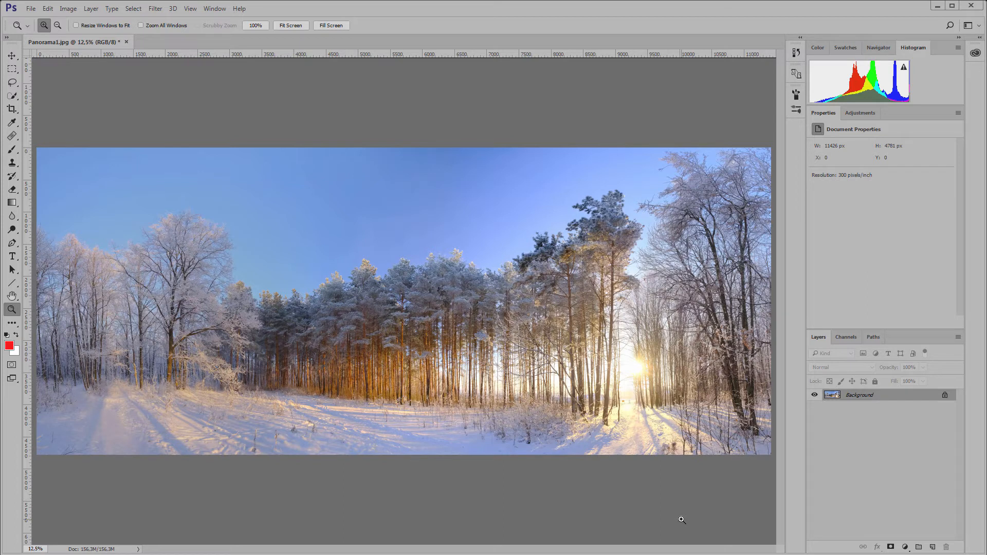
{"action": "mouse_move", "coordinate": [100, 77]}
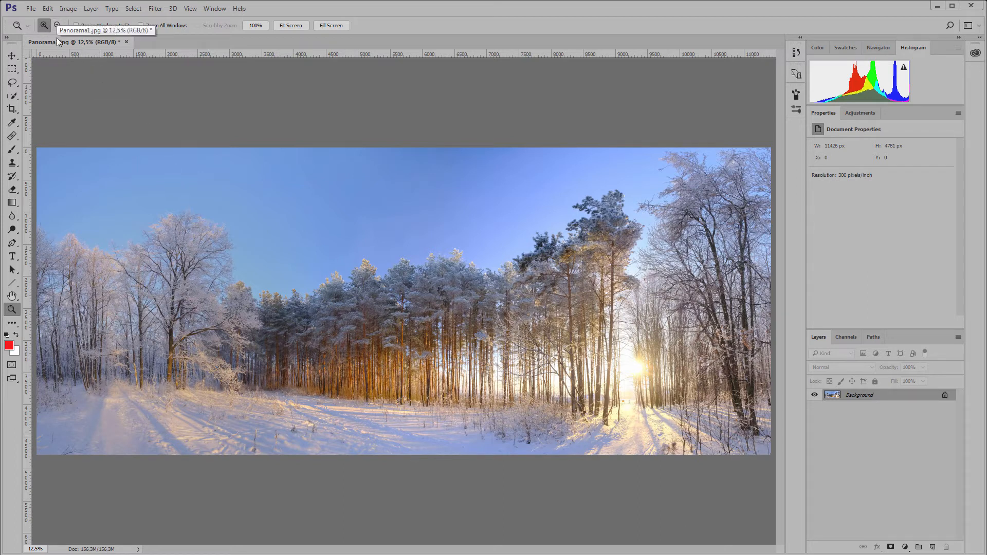
{"action": "mouse_move", "coordinate": [94, 360]}
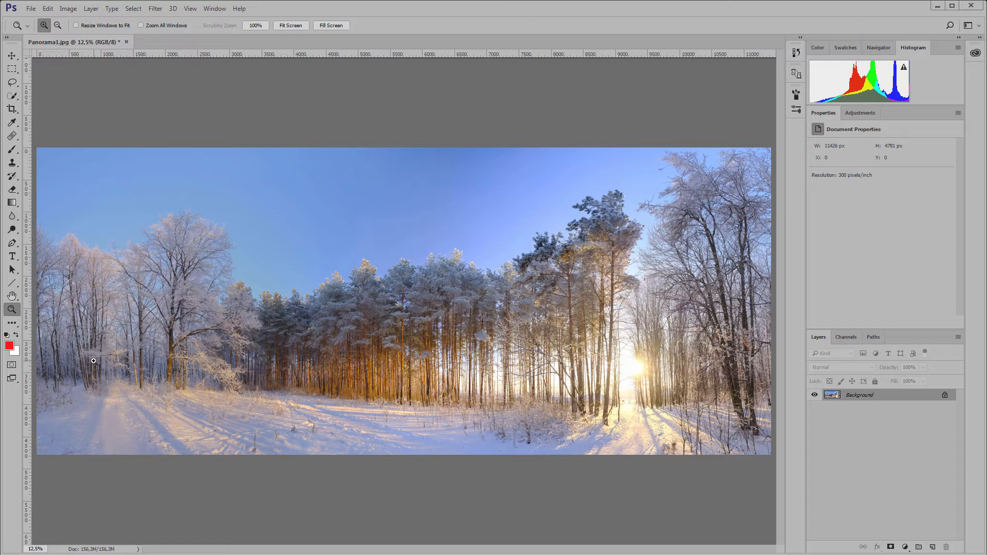
{"action": "mouse_move", "coordinate": [159, 215]}
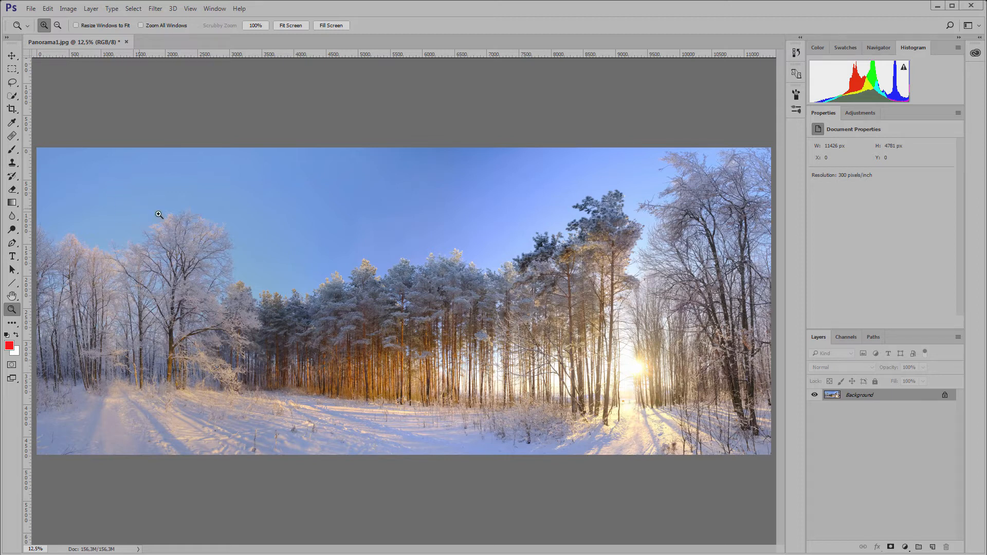
{"action": "mouse_move", "coordinate": [487, 204]}
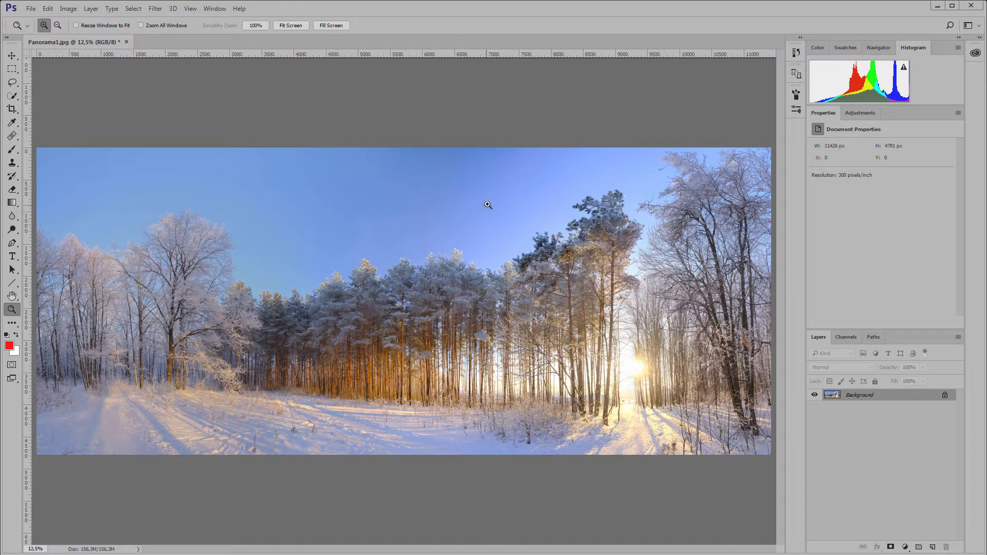
{"action": "mouse_move", "coordinate": [472, 214]}
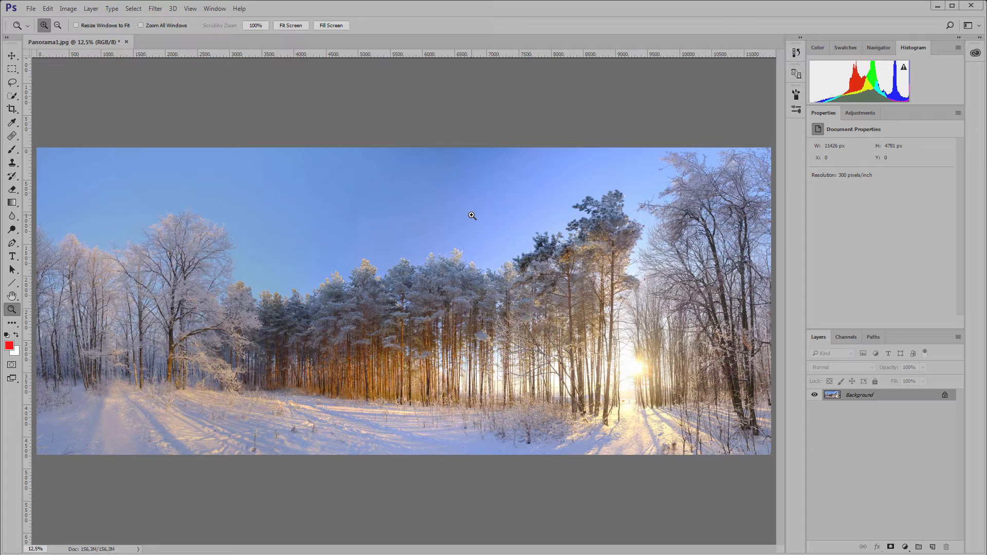
{"action": "mouse_move", "coordinate": [403, 146]}
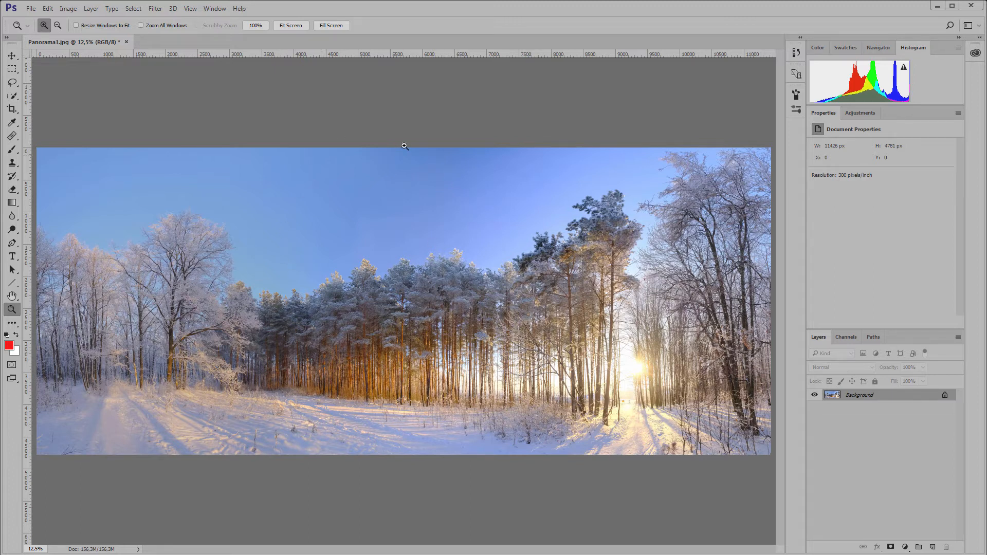
{"action": "mouse_move", "coordinate": [356, 216]}
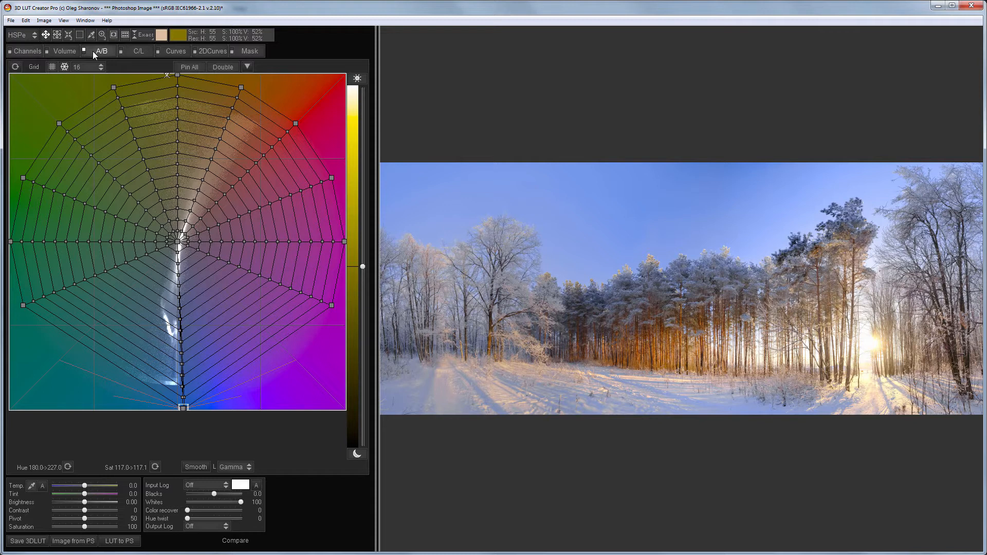
{"action": "mouse_move", "coordinate": [169, 51]}
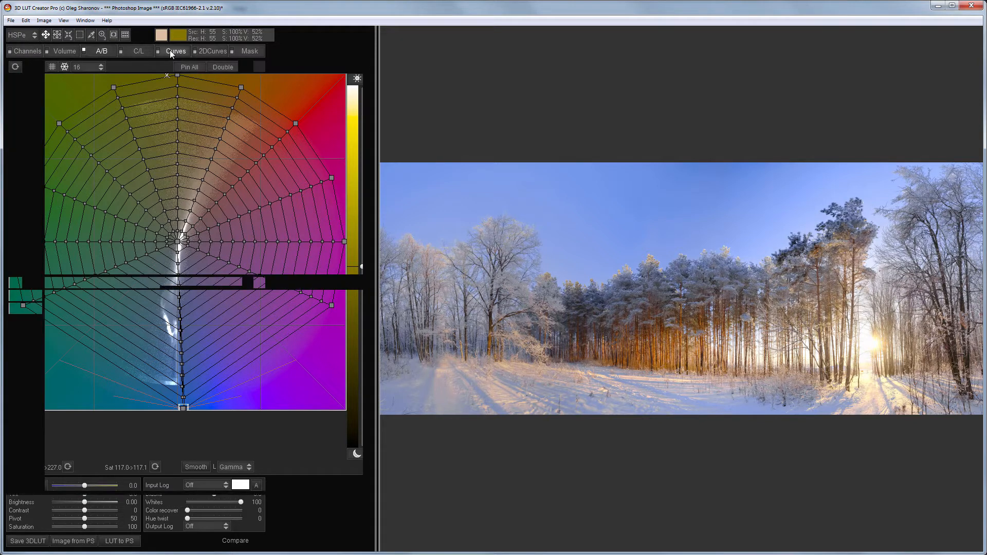
View the panorama's grade as curves, then as colour/lightness (C/L) grids.
{"action": "left_click", "coordinate": [175, 52]}
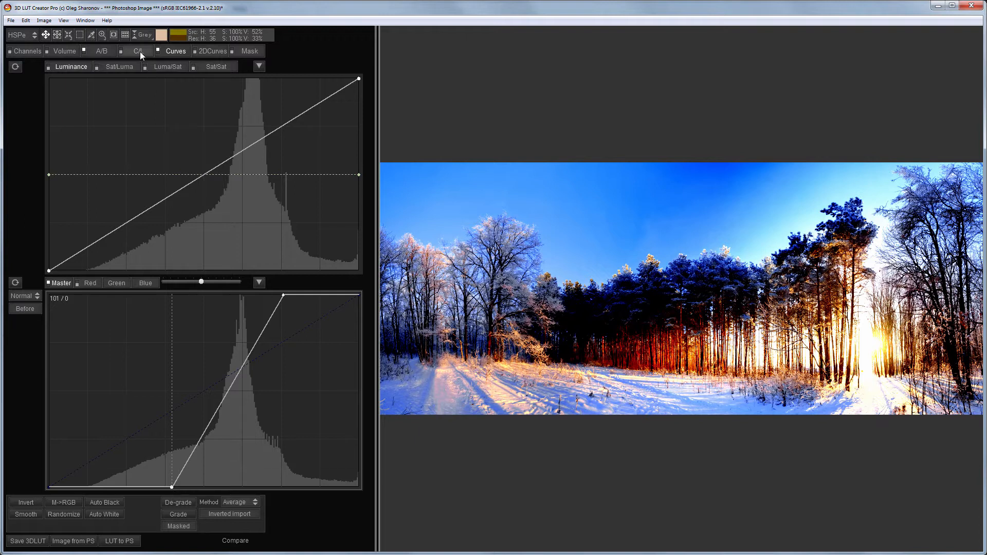
{"action": "left_click", "coordinate": [137, 51]}
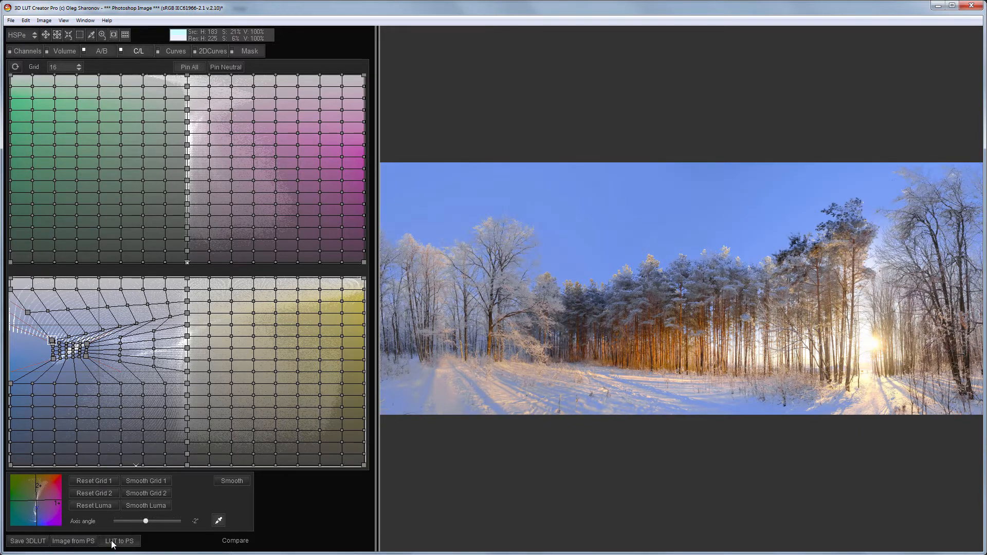
Send the LUT to Photoshop as a Color Lookup layer and ready the Gradient tool for its mask.
{"action": "left_click", "coordinate": [119, 540]}
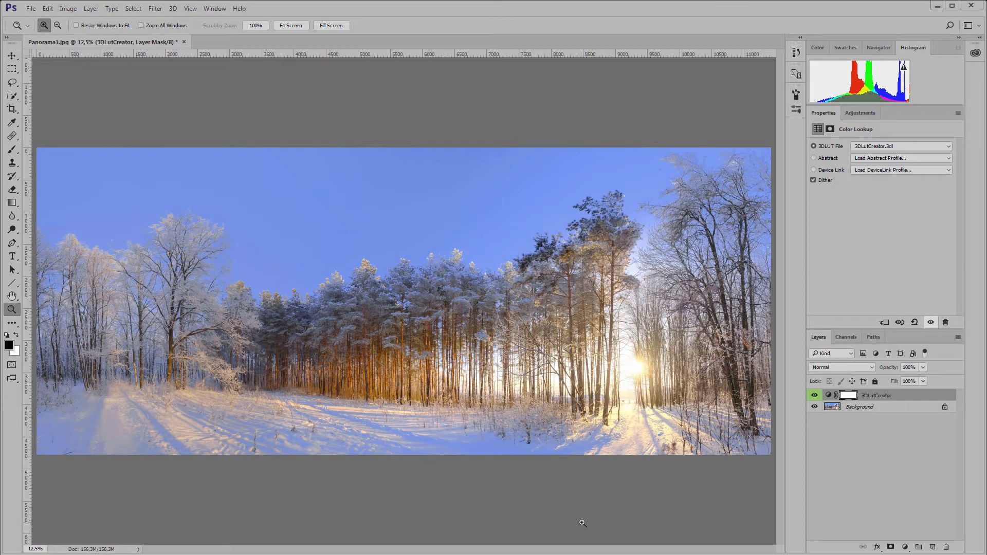
{"action": "left_click", "coordinate": [11, 203]}
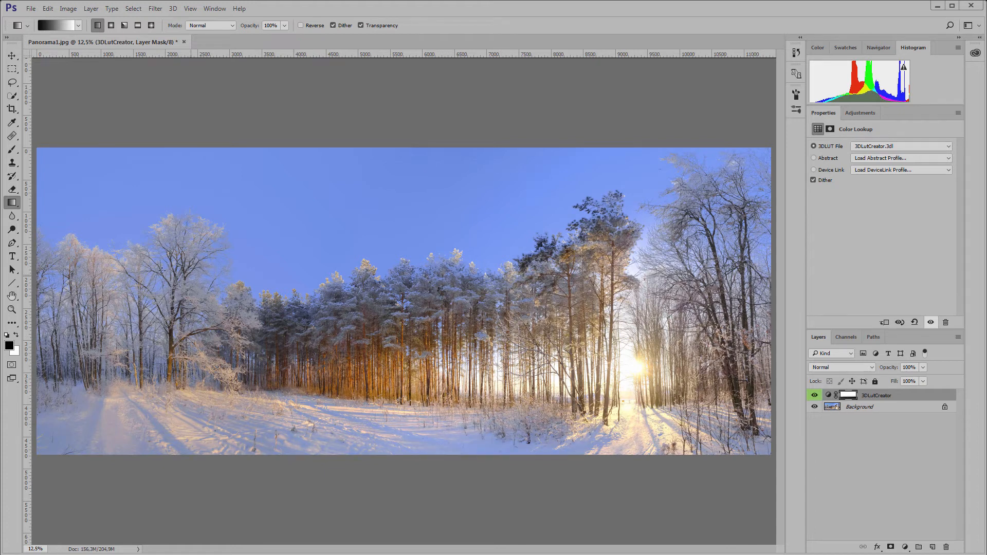
{"action": "left_click", "coordinate": [12, 309]}
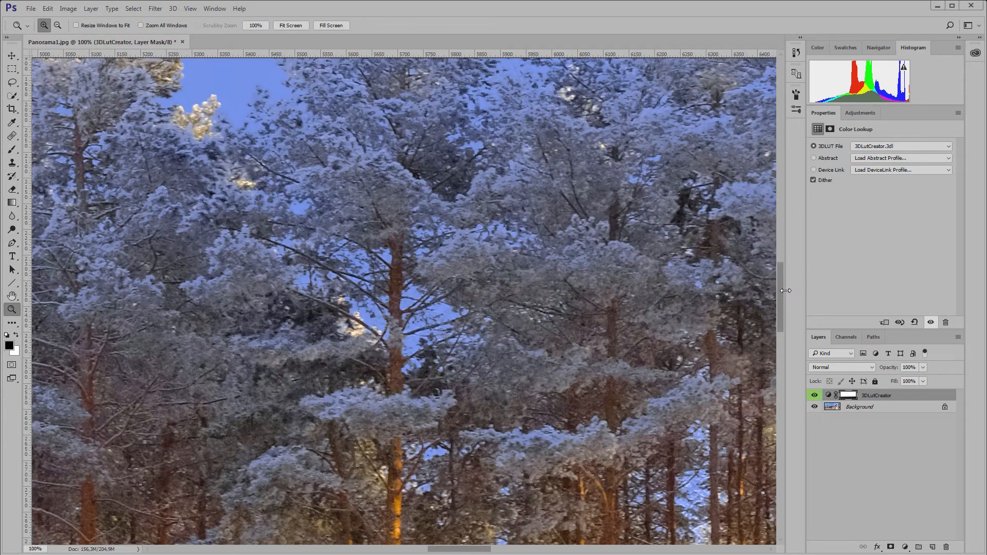
{"action": "scroll", "scroll_direction": "up", "scroll_amount": 3}
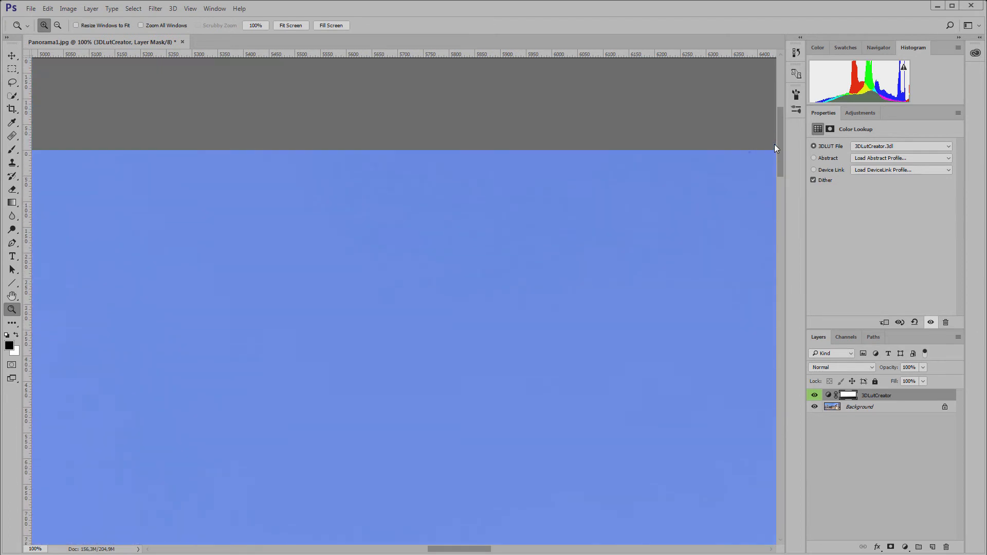
{"action": "left_click", "coordinate": [814, 395]}
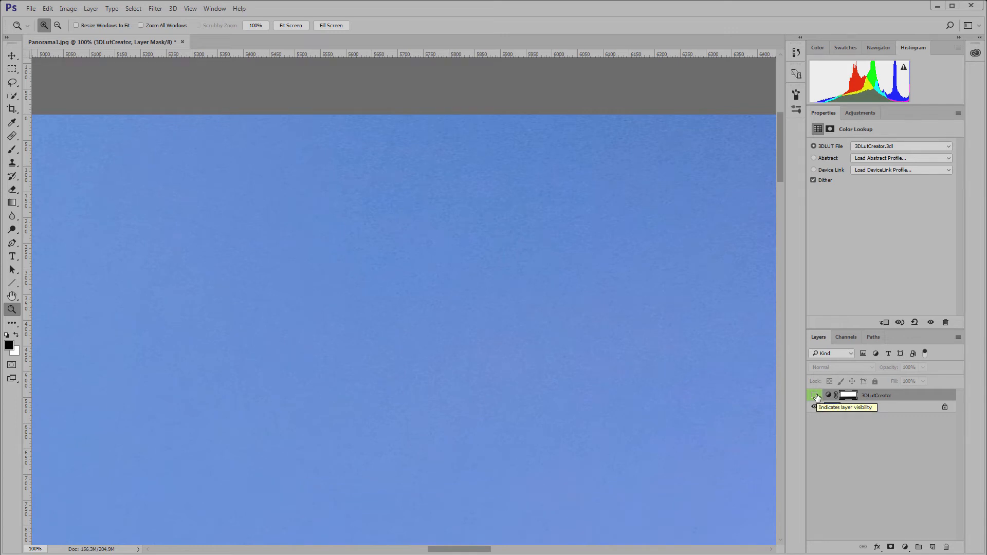
{"action": "left_click", "coordinate": [814, 395]}
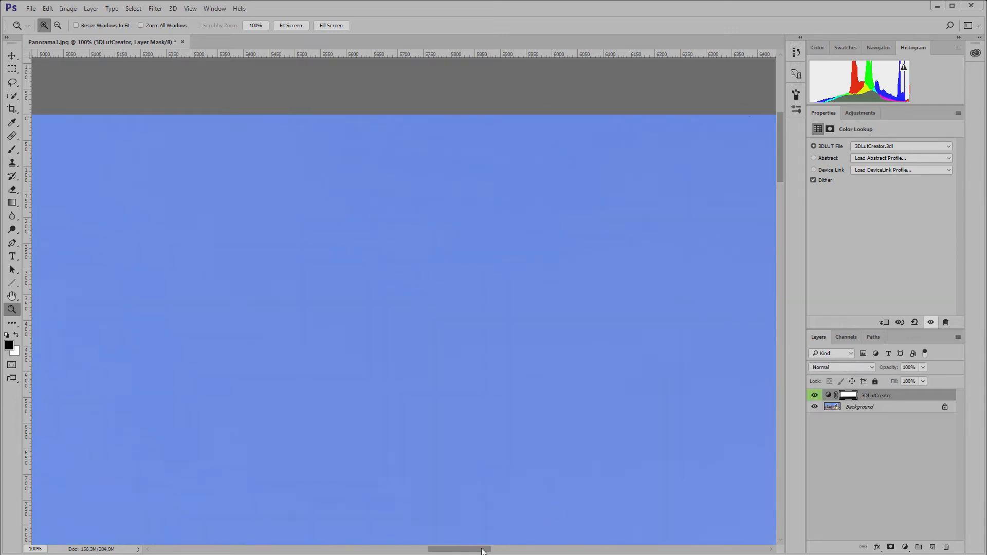
{"action": "scroll", "scroll_direction": "right", "scroll_amount": 3}
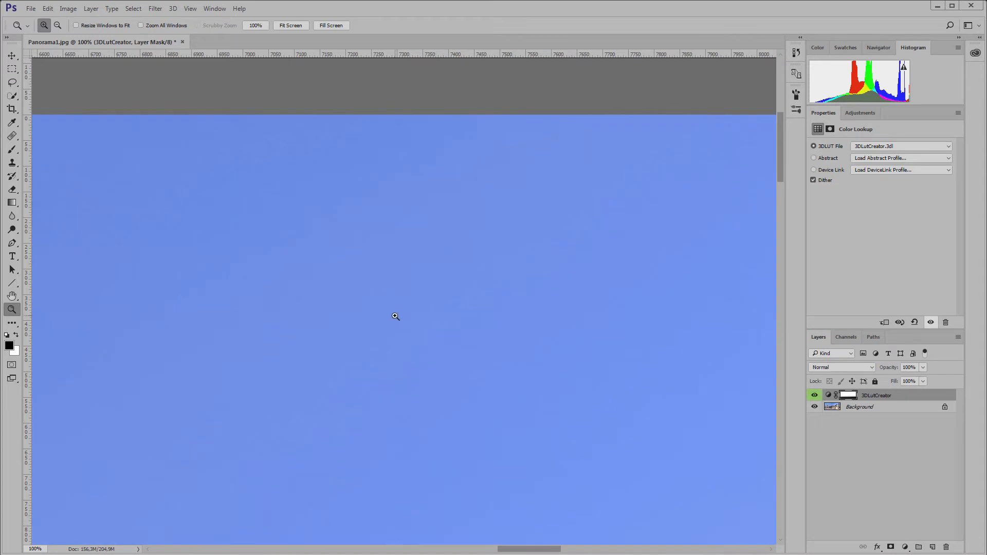
{"action": "mouse_move", "coordinate": [222, 326]}
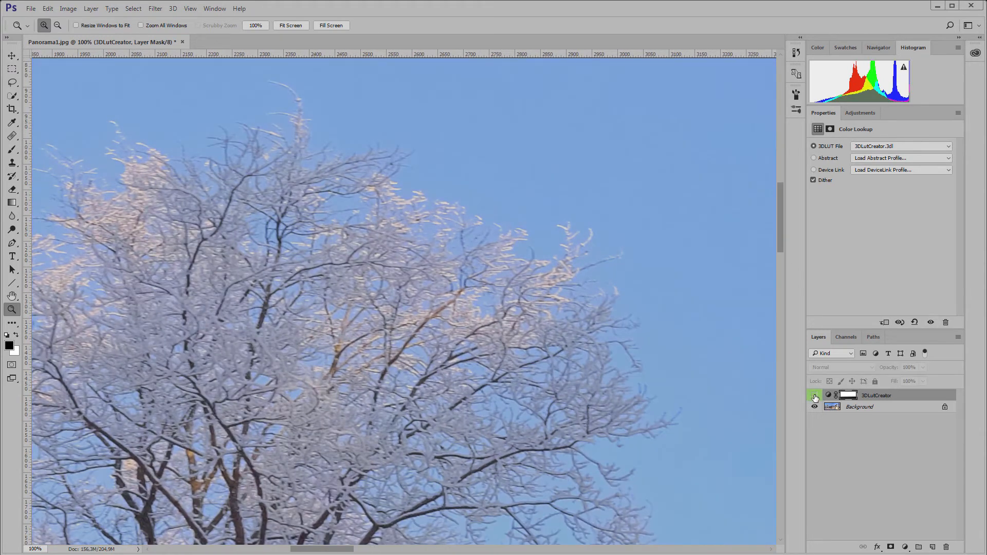
{"action": "left_click", "coordinate": [814, 395]}
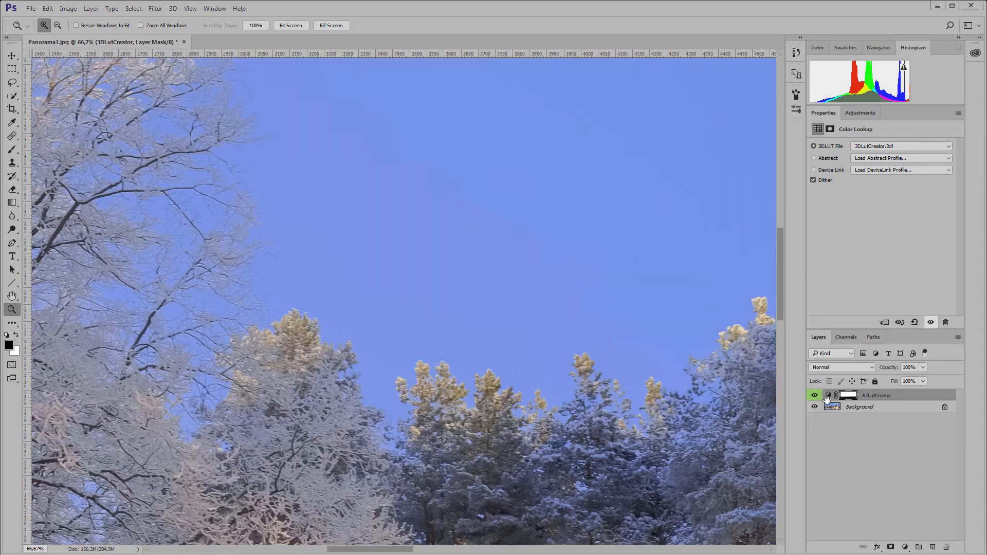
{"action": "left_click", "coordinate": [814, 395]}
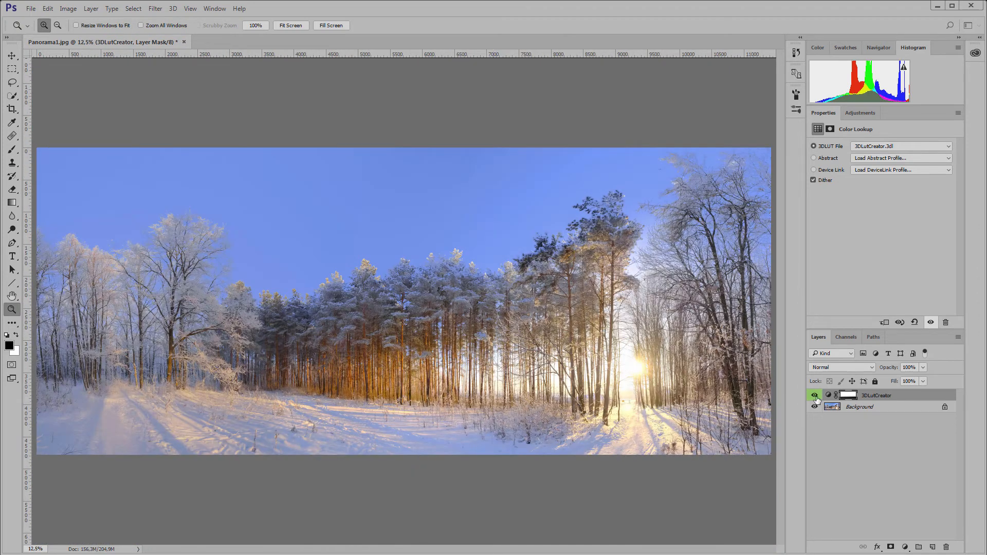
{"action": "mouse_move", "coordinate": [815, 394]}
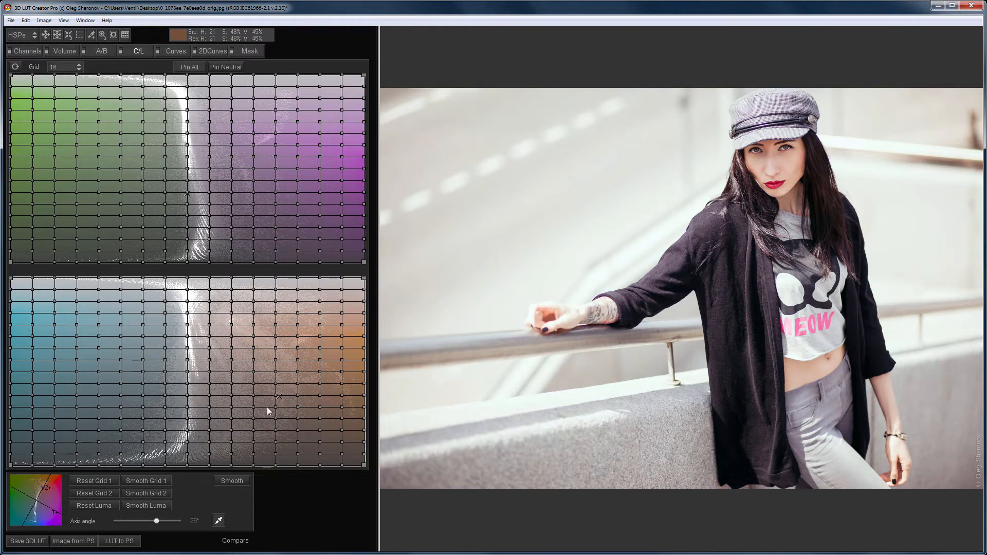
{"action": "mouse_move", "coordinate": [204, 472]}
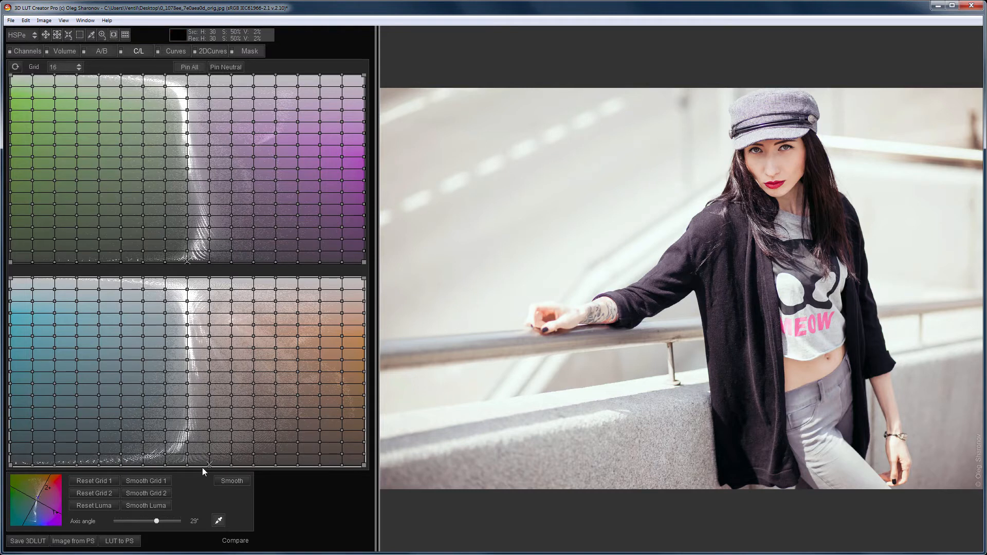
Pull the lower C/L grid's neutrals toward cyan so greys and shadows cool while skin stays warm.
{"action": "left_click", "coordinate": [94, 481]}
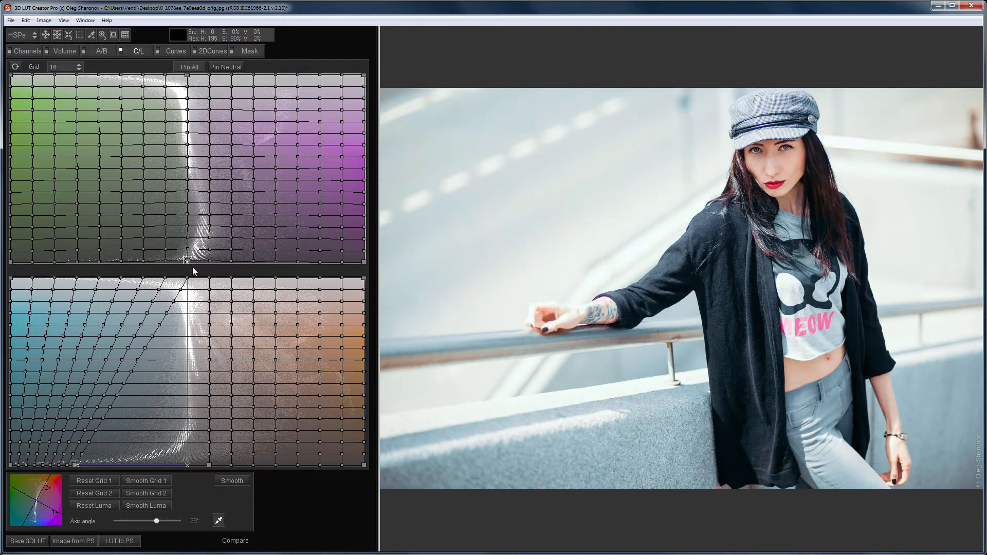
{"action": "left_click", "coordinate": [225, 67]}
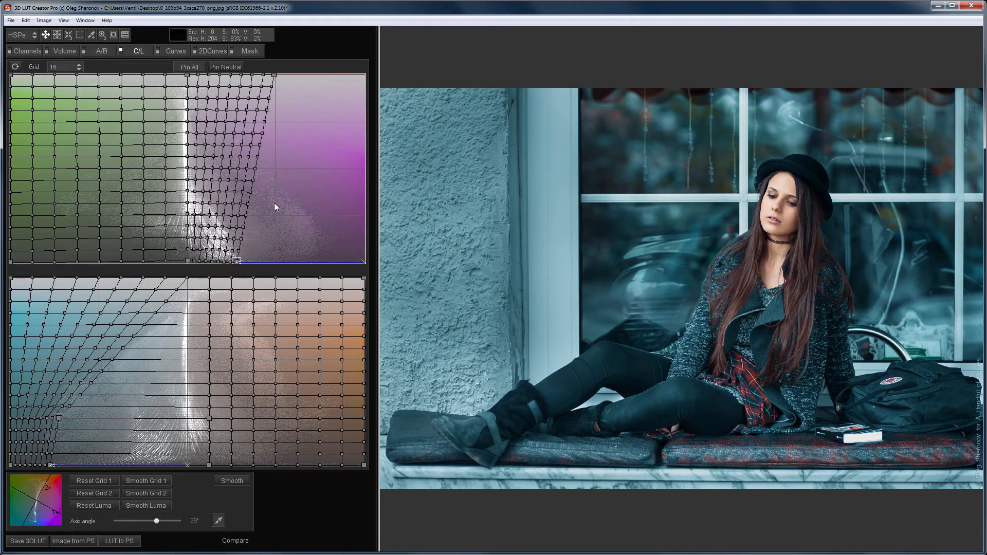
Reshape the upper C/L grid to push the window portrait toward a strong teal cast.
{"action": "left_click_drag", "start_coordinate": [273, 206], "coordinate": [287, 110]}
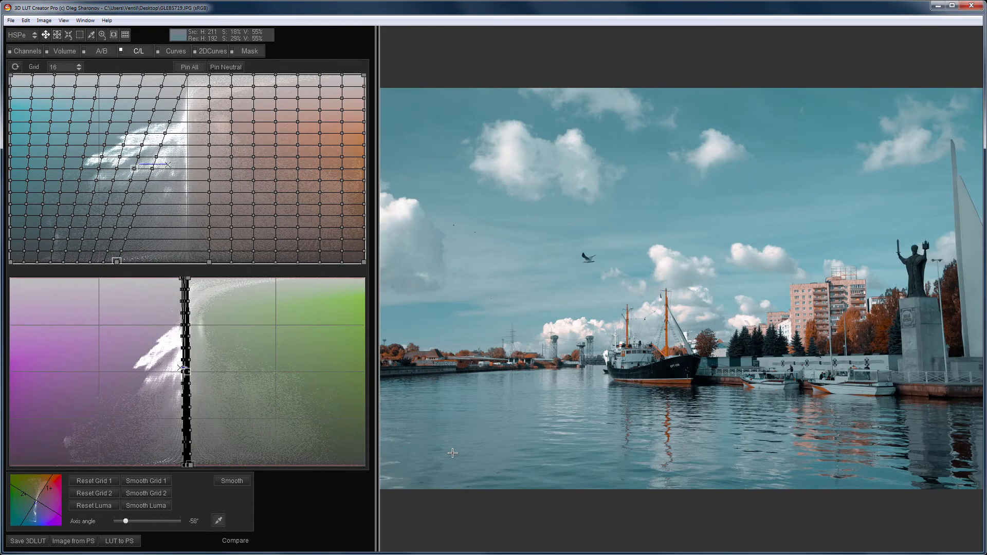
Compare the harbour grade with the original, then nudge two upper-grid points to refine the teal-and-orange look.
{"action": "left_click", "coordinate": [235, 540]}
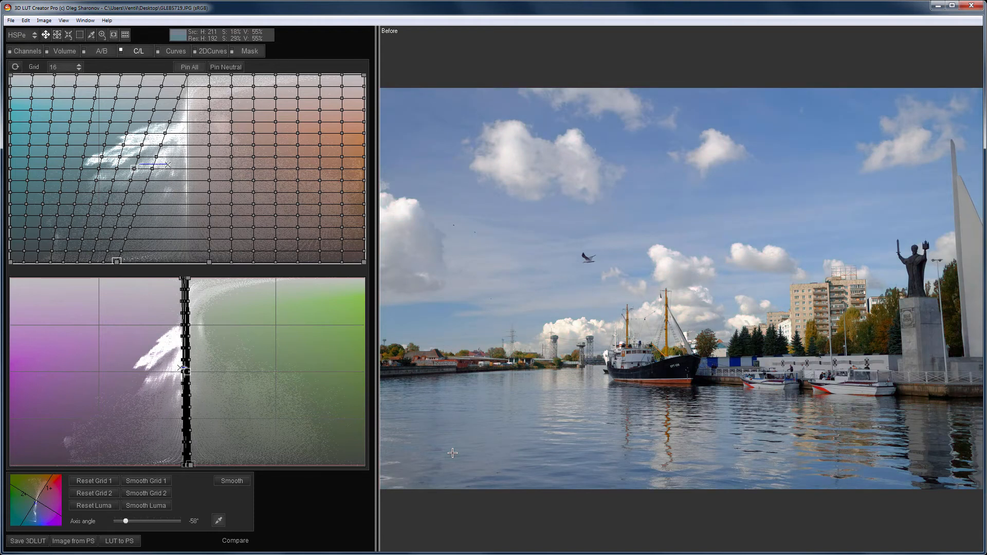
{"action": "left_click_drag", "start_coordinate": [136, 166], "coordinate": [195, 139]}
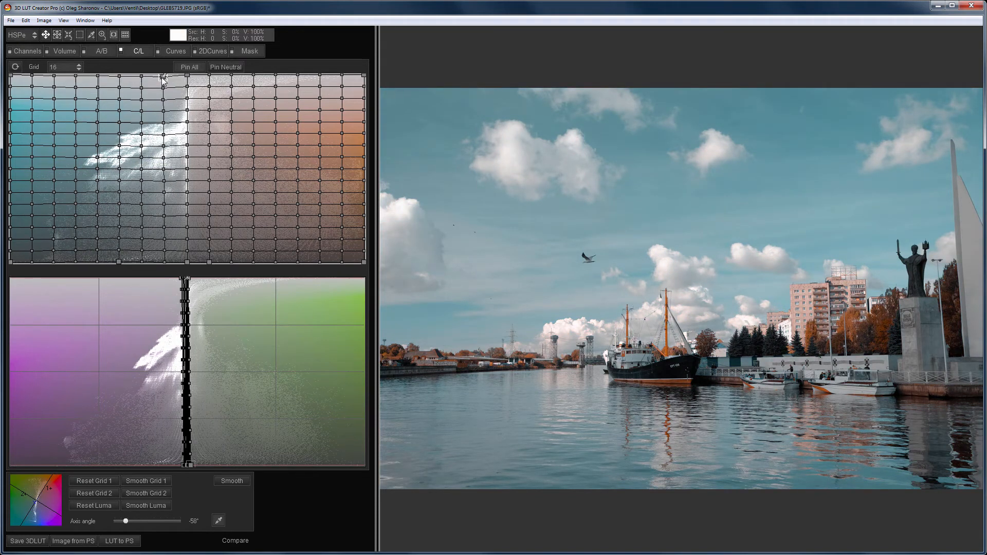
{"action": "left_click_drag", "start_coordinate": [162, 80], "coordinate": [116, 129]}
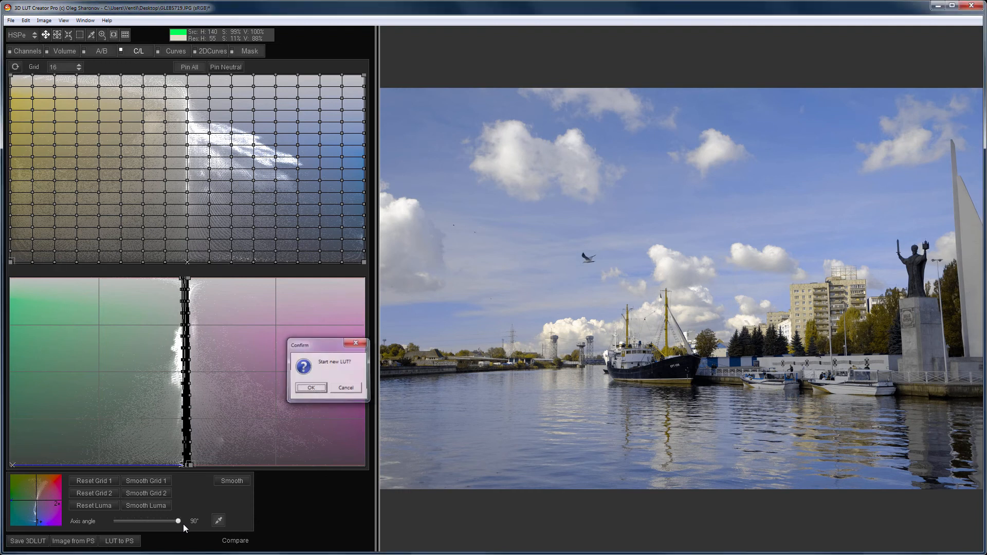
Confirm 'Start new LUT?' so the grids reset and the harbour photo returns to its ungraded colours.
{"action": "left_click", "coordinate": [311, 387]}
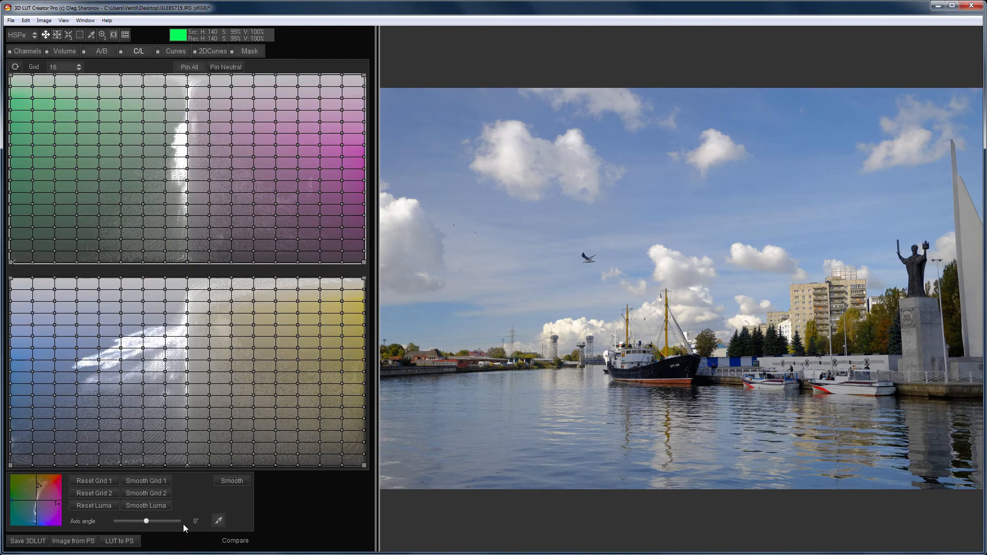